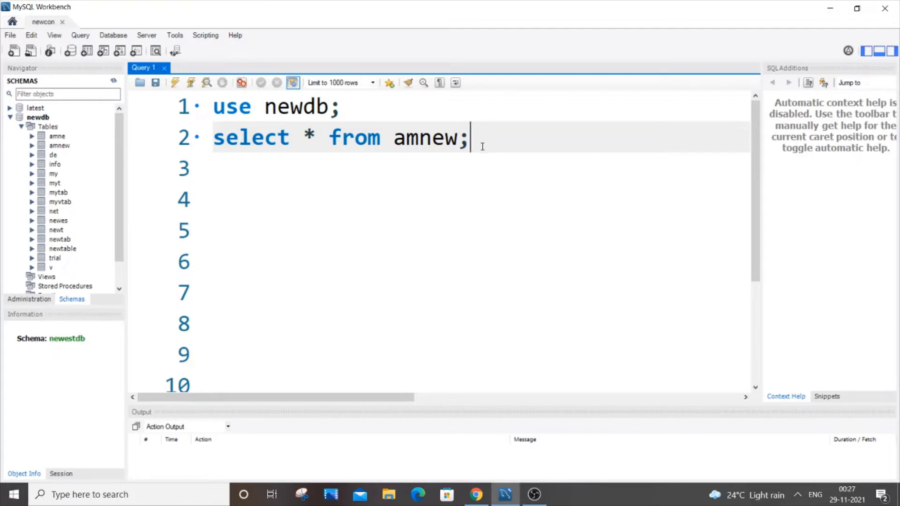
Run 'select * from amnew;' on line 2, listing all 8 rows of rnum, nam and sal
{"action": "triple_click", "coordinate": [342, 136]}
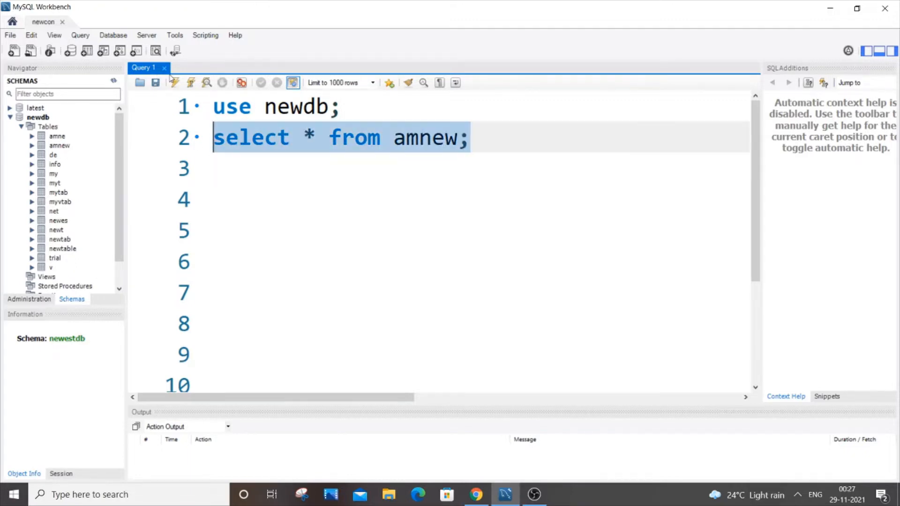
{"action": "left_click", "coordinate": [174, 83]}
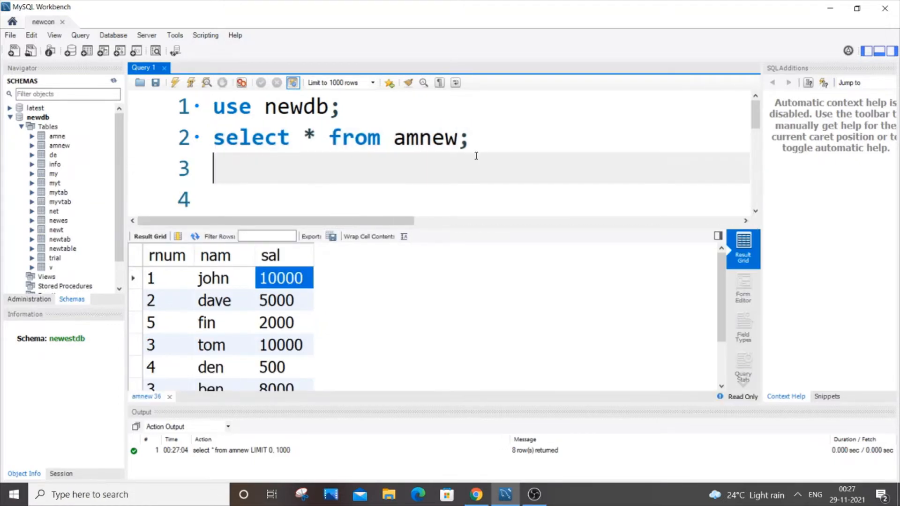
Write and run 'select max(sal) from amnew;' on line 3, returning 10000
{"action": "type", "text": "select"}
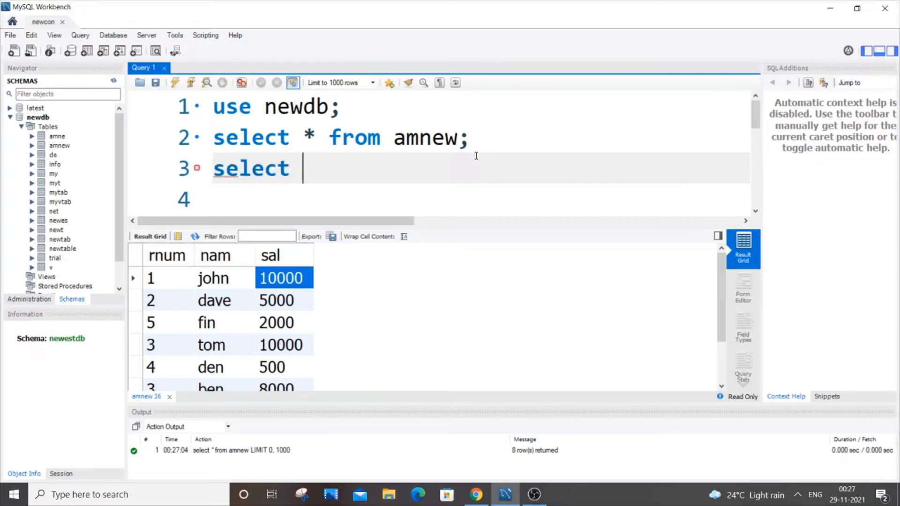
{"action": "type", "text": "max"}
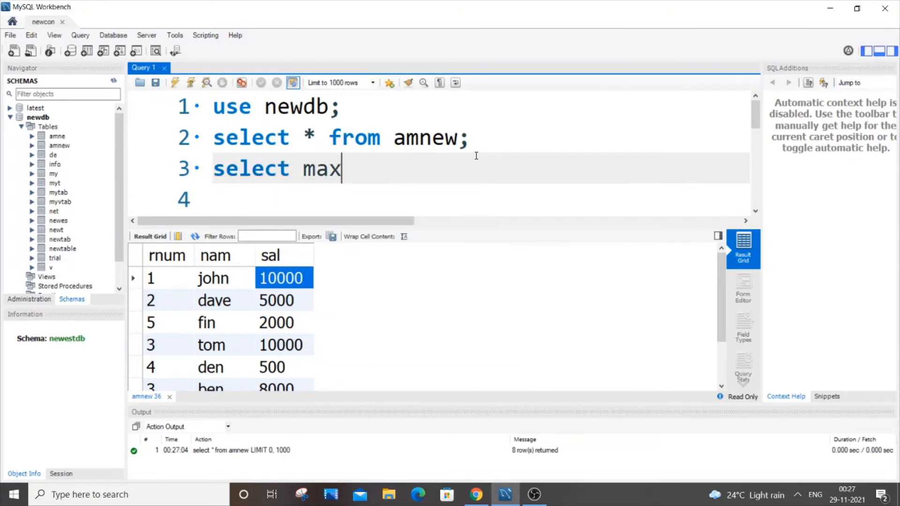
{"action": "type", "text": "("}
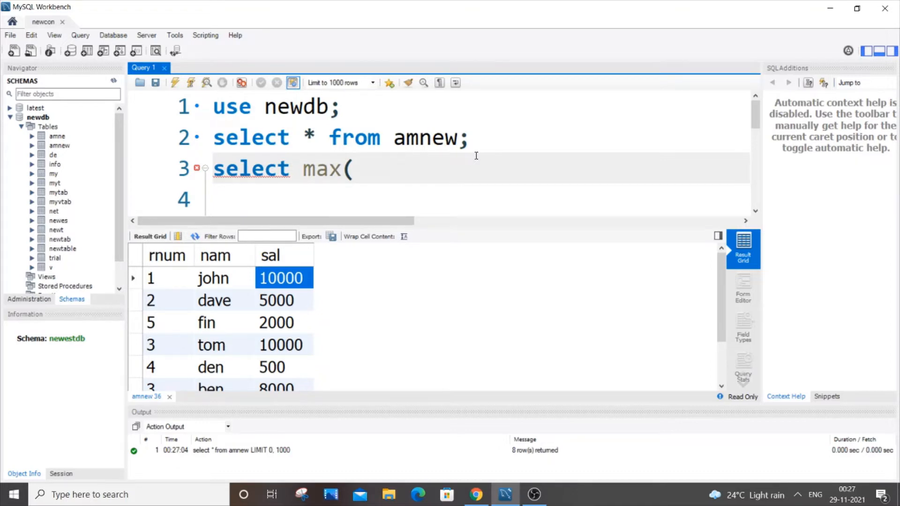
{"action": "type", "text": "sal)"}
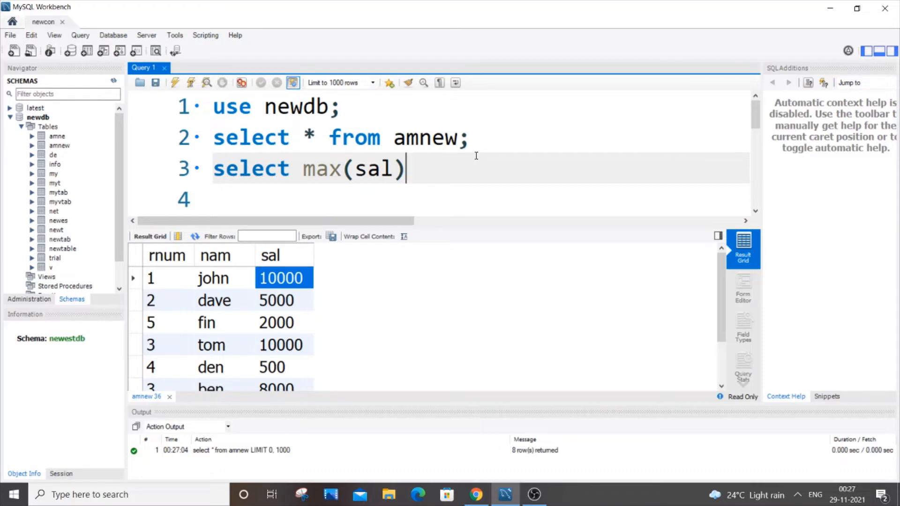
{"action": "type", "text": "from"}
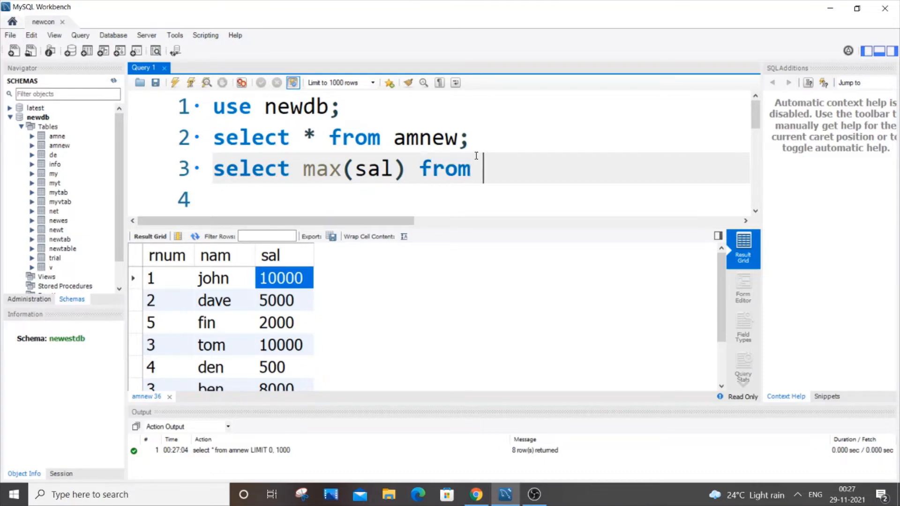
{"action": "type", "text": "amnew;"}
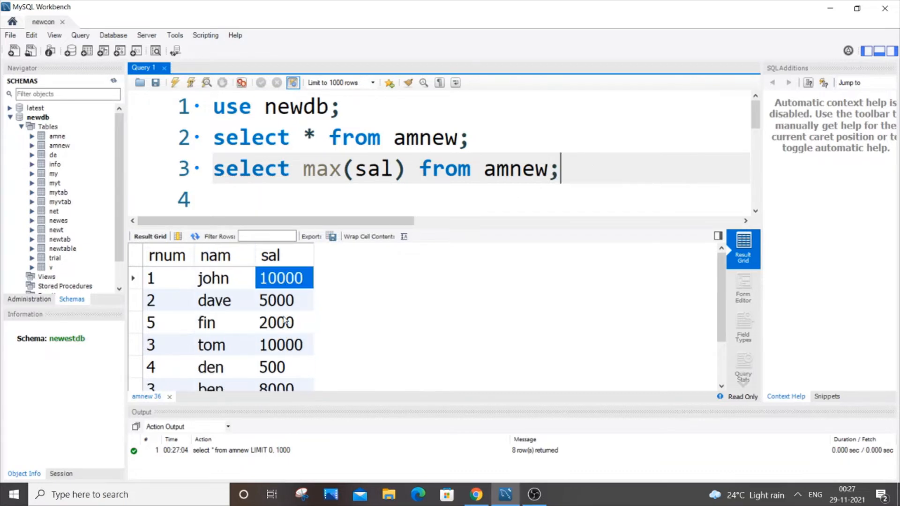
{"action": "left_click", "coordinate": [174, 83]}
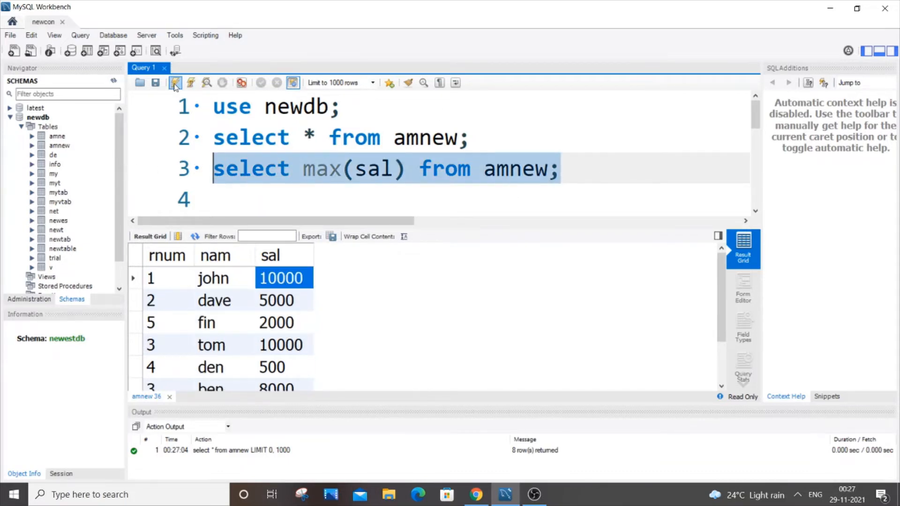
{"action": "left_click", "coordinate": [175, 82]}
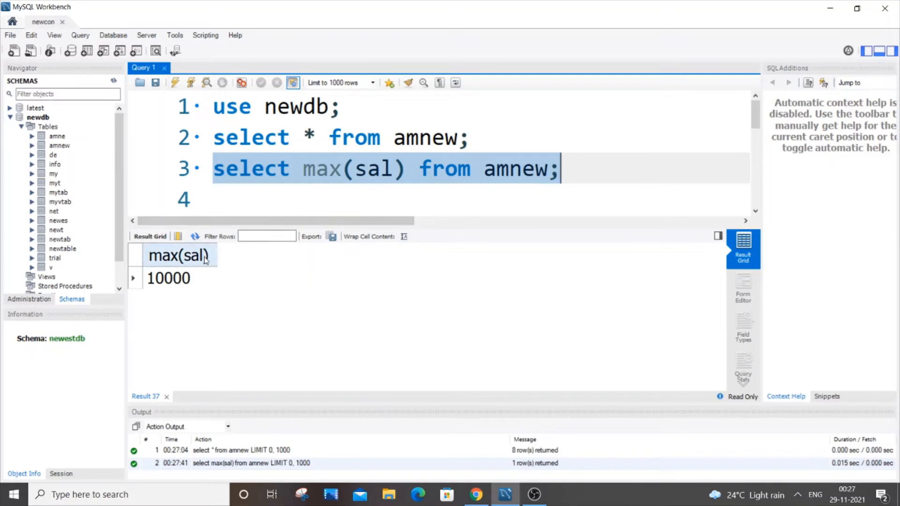
{"action": "left_click", "coordinate": [403, 168]}
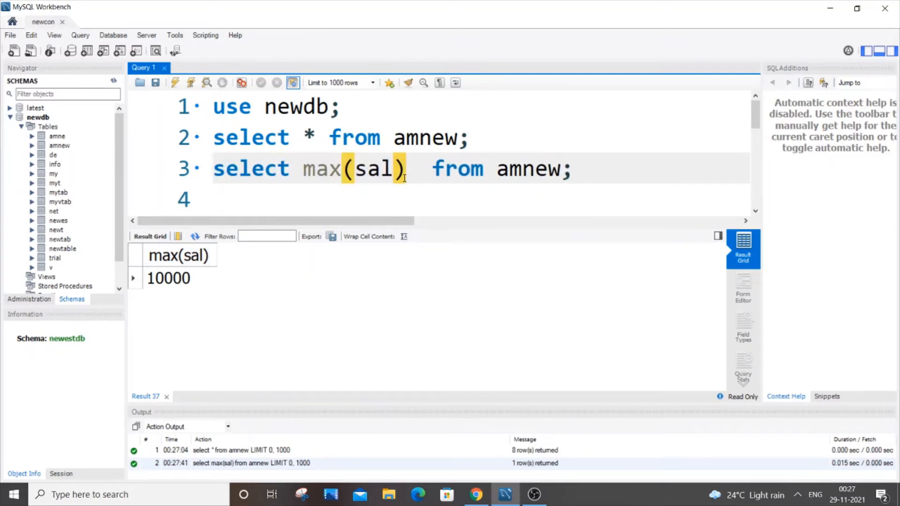
Alias max(sal) as 'largest' and rerun, showing 10000 under largest, then remove the alias
{"action": "type", "text": "as largest"}
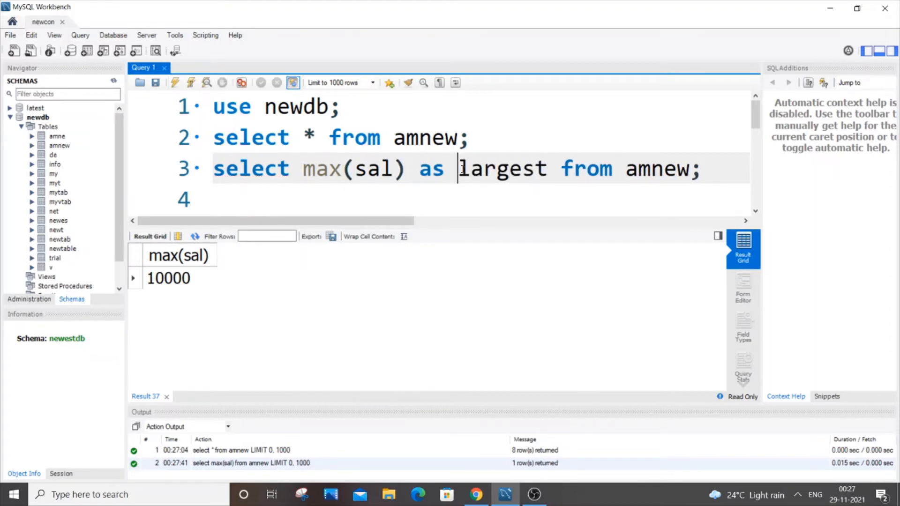
{"action": "double_click", "coordinate": [504, 168]}
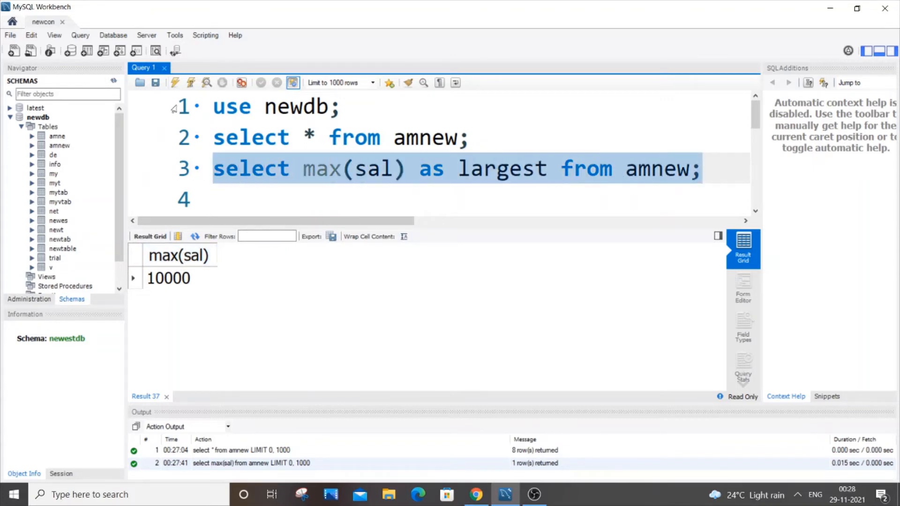
{"action": "left_click", "coordinate": [173, 82]}
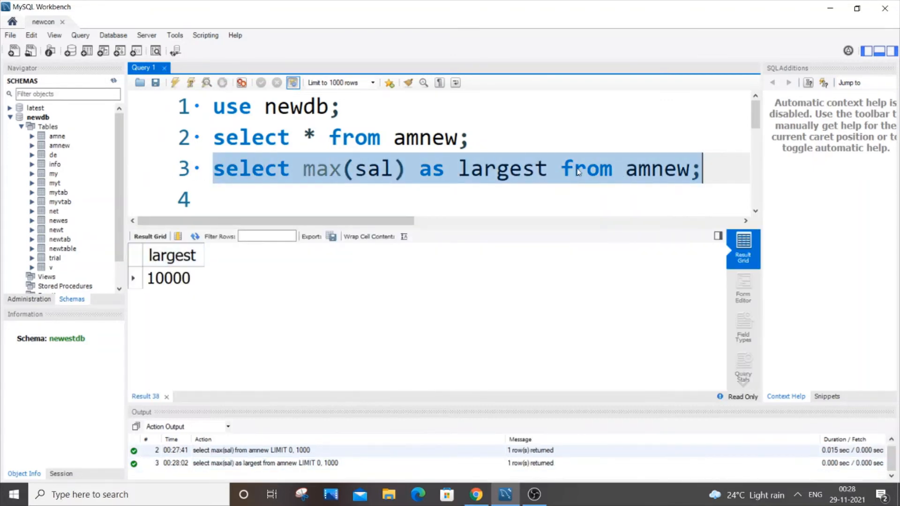
{"action": "left_click", "coordinate": [550, 168]}
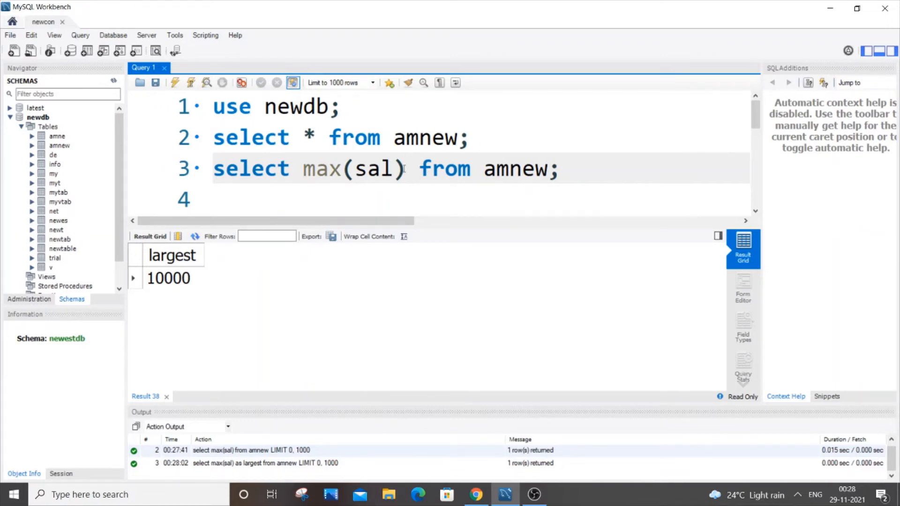
Rerun 'select * from amnew;' and inspect the rnum 4 rows' values (den 500, Broom 100)
{"action": "left_click", "coordinate": [174, 82]}
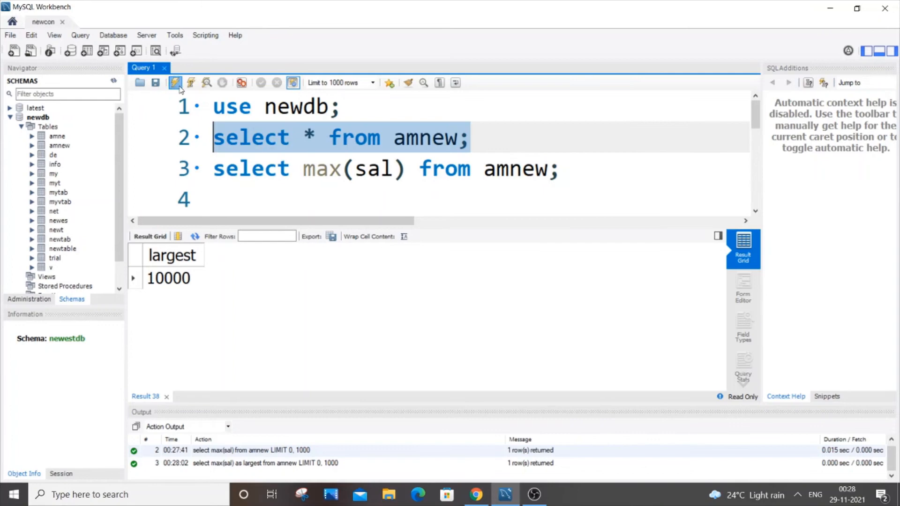
{"action": "left_click", "coordinate": [175, 83]}
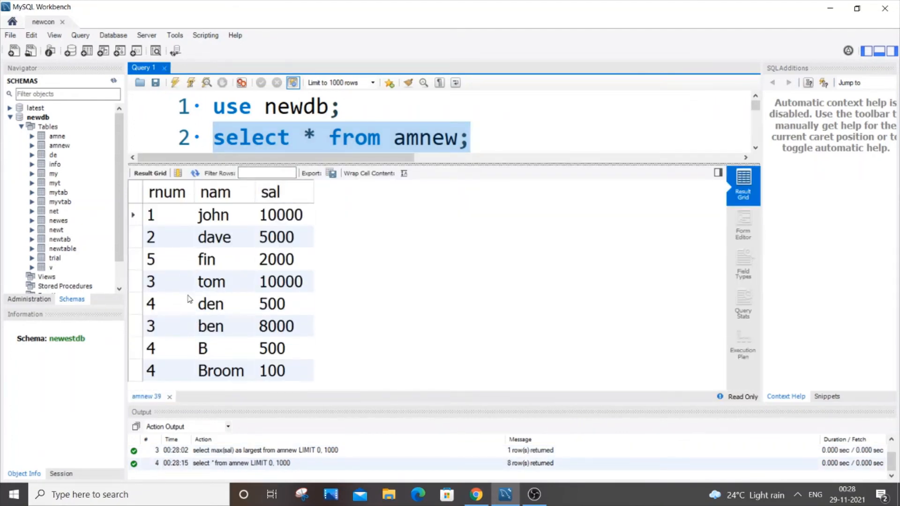
{"action": "mouse_move", "coordinate": [241, 304]}
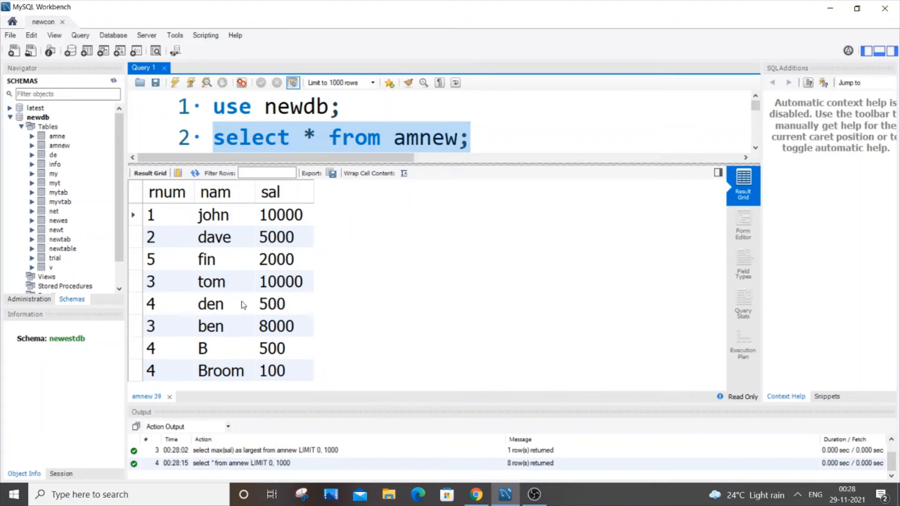
{"action": "mouse_move", "coordinate": [174, 243]}
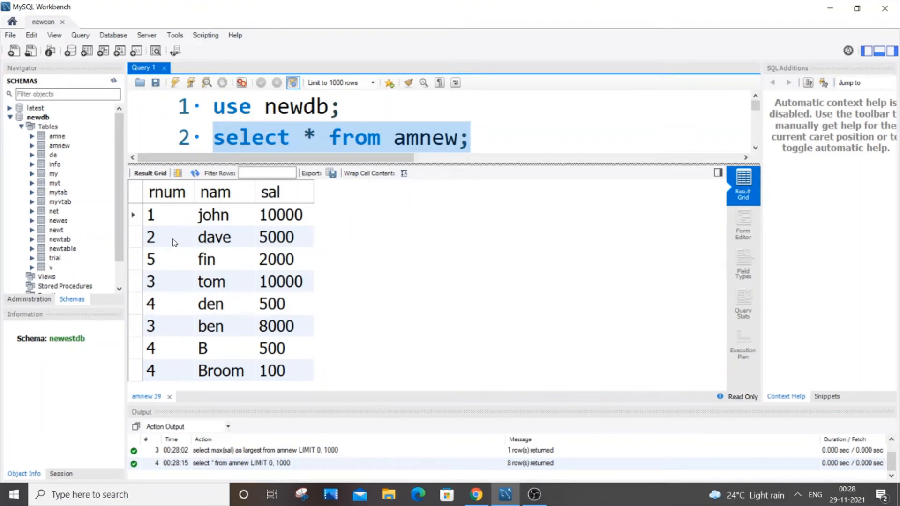
{"action": "left_click", "coordinate": [167, 303]}
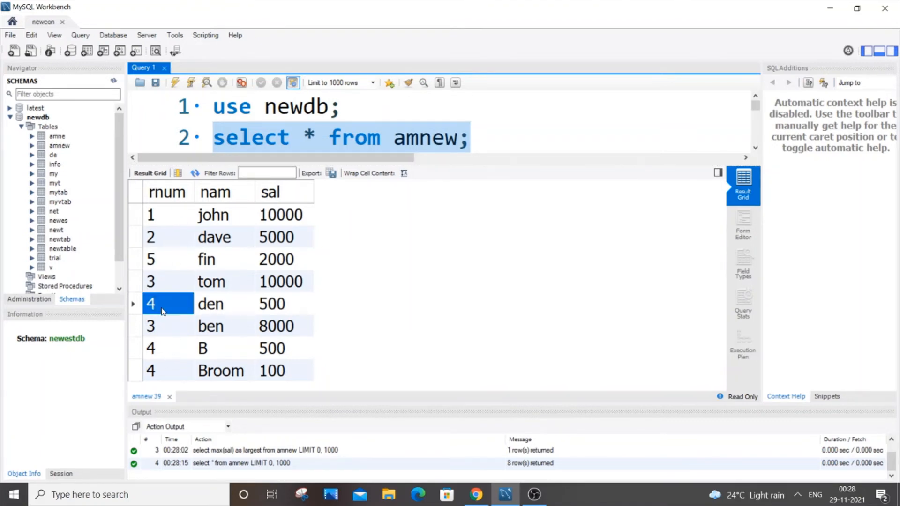
{"action": "left_click", "coordinate": [168, 371]}
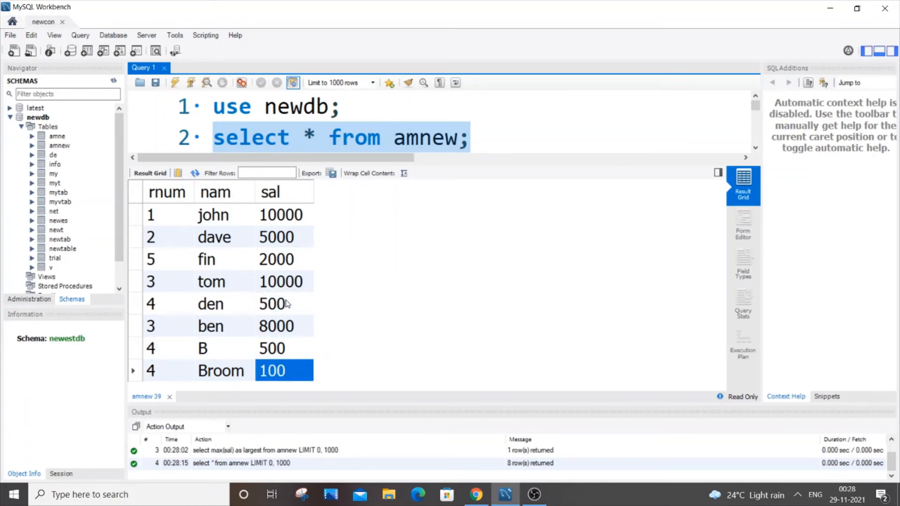
{"action": "left_click", "coordinate": [283, 304]}
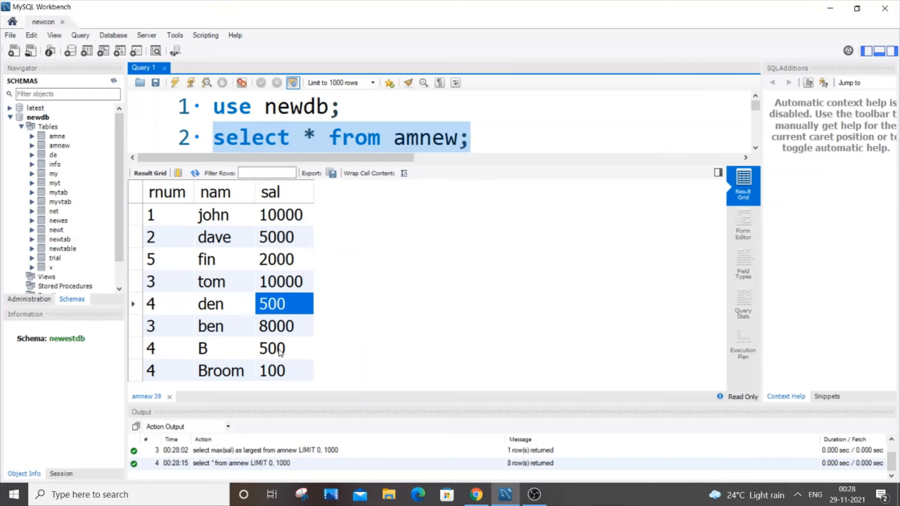
{"action": "mouse_move", "coordinate": [261, 282]}
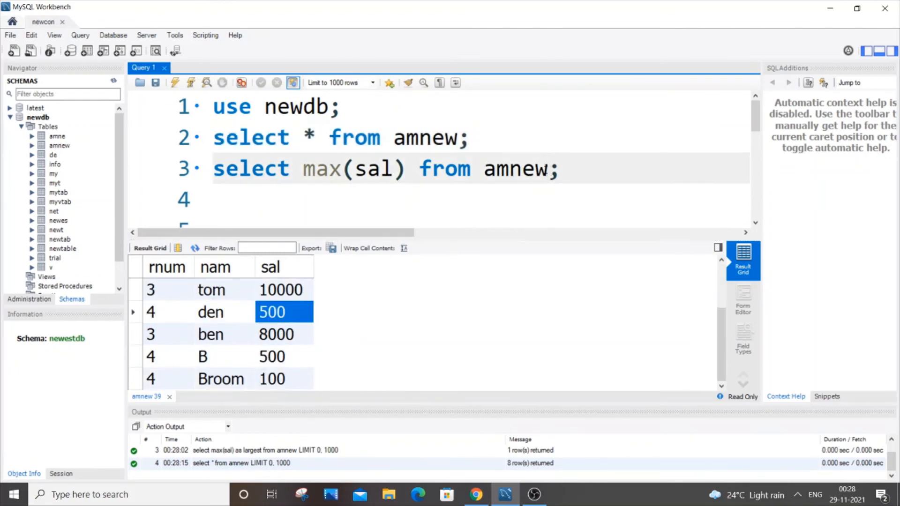
Add 'where rnum=4' to the max(sal) query and run it, returning 500
{"action": "left_click", "coordinate": [559, 168]}
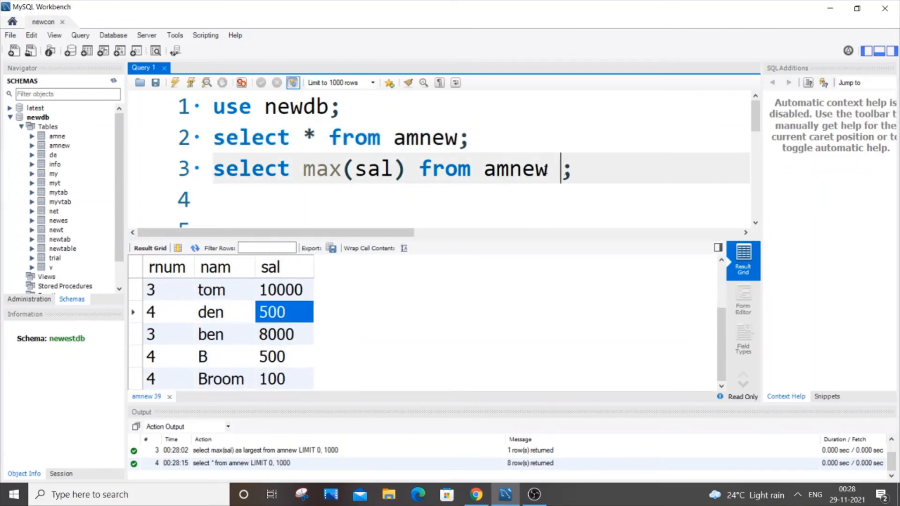
{"action": "type", "text": "where"}
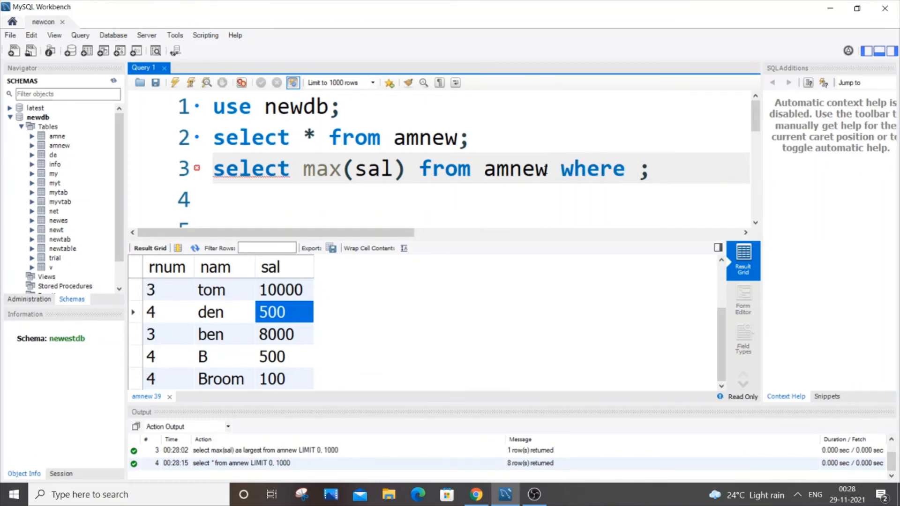
{"action": "type", "text": "rnum"}
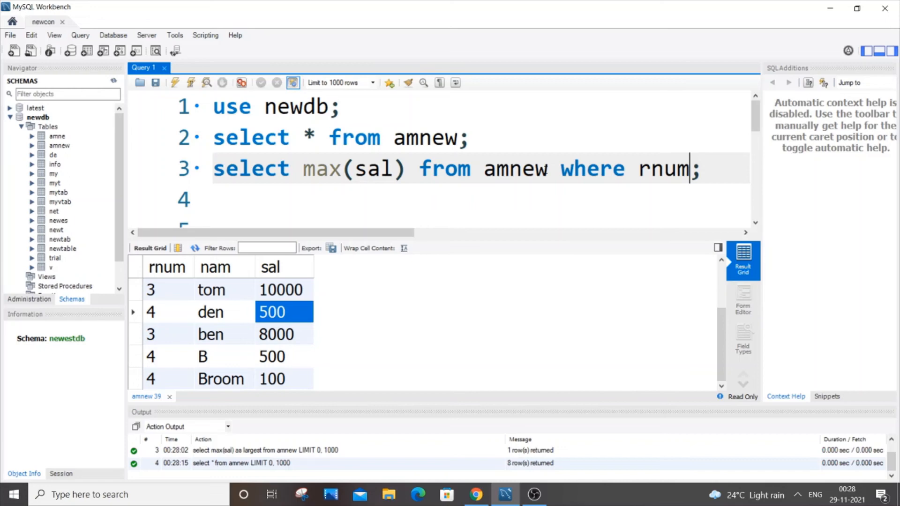
{"action": "type", "text": "="}
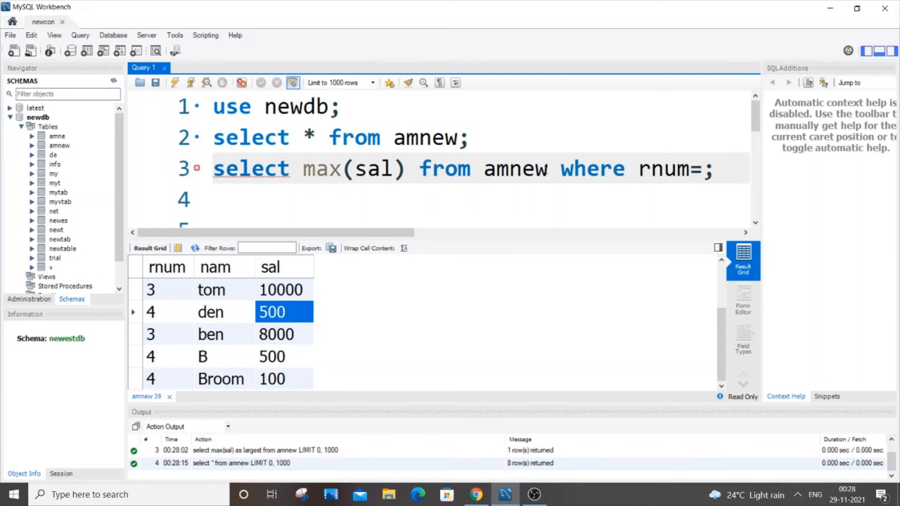
{"action": "type", "text": "4"}
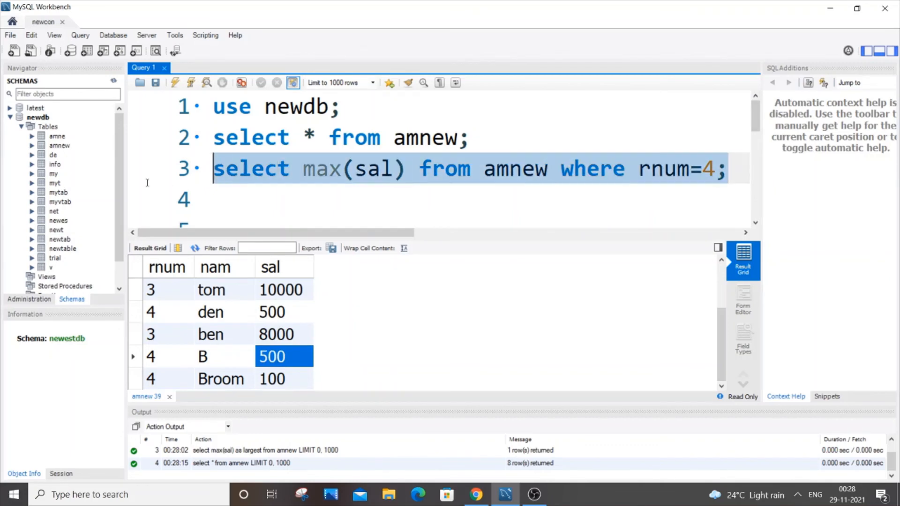
{"action": "left_click", "coordinate": [175, 83]}
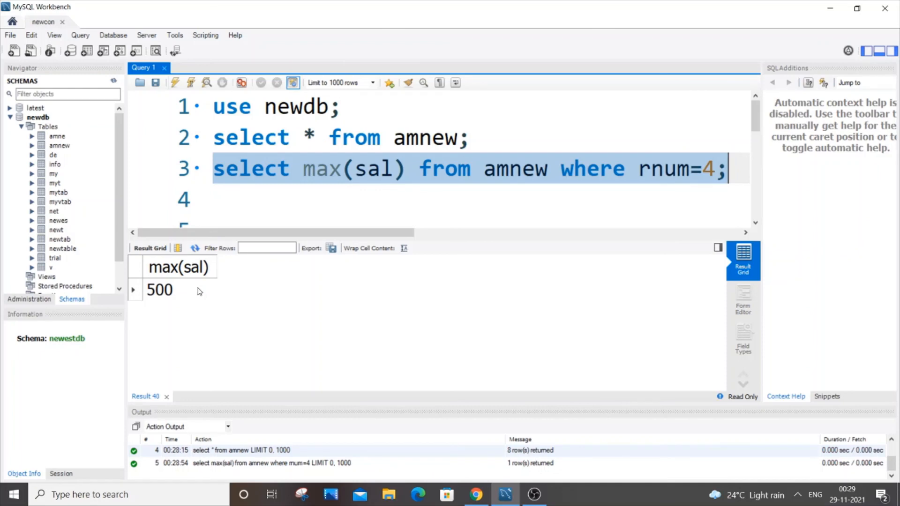
{"action": "mouse_move", "coordinate": [426, 399]}
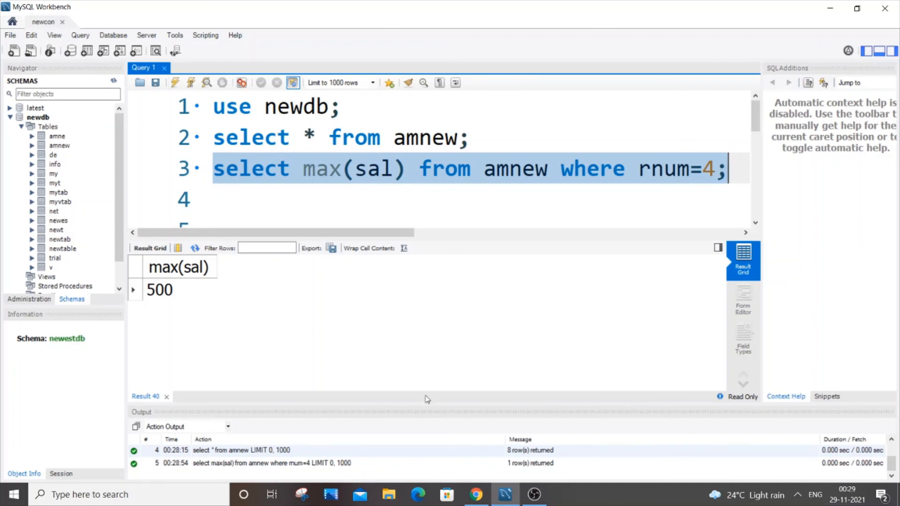